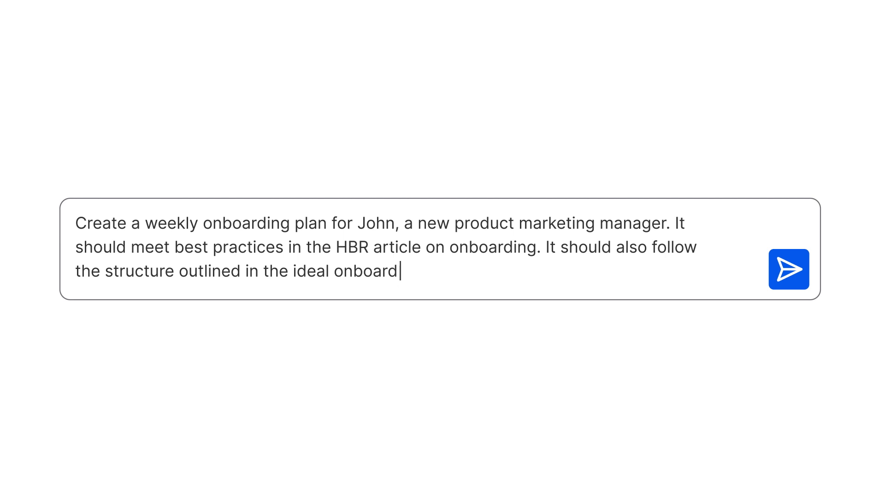
Send the onboarding-plan prompt for a new product marketing manager and get the 30/60/90 day plan
{"action": "left_click", "coordinate": [789, 269]}
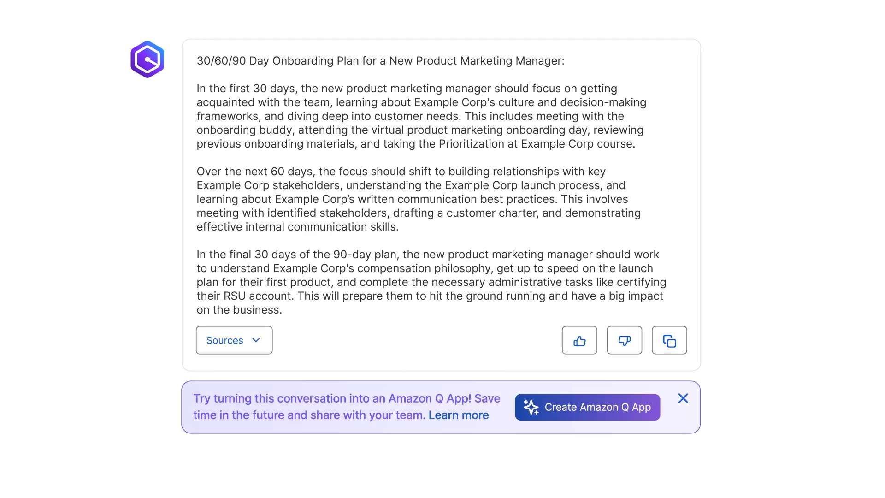
Create an Amazon Q App from the onboarding chat and enter 'John Stiles' as the Employee Name
{"action": "left_click", "coordinate": [586, 406]}
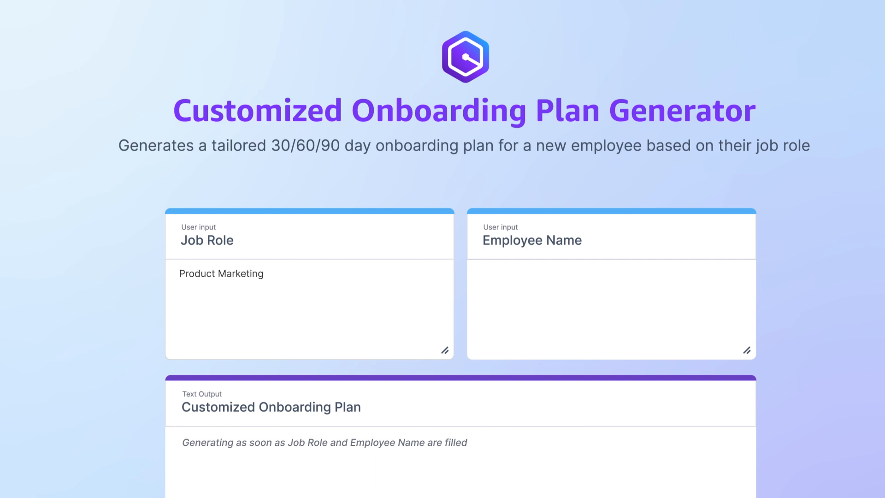
{"action": "type", "text": "John Stiles"}
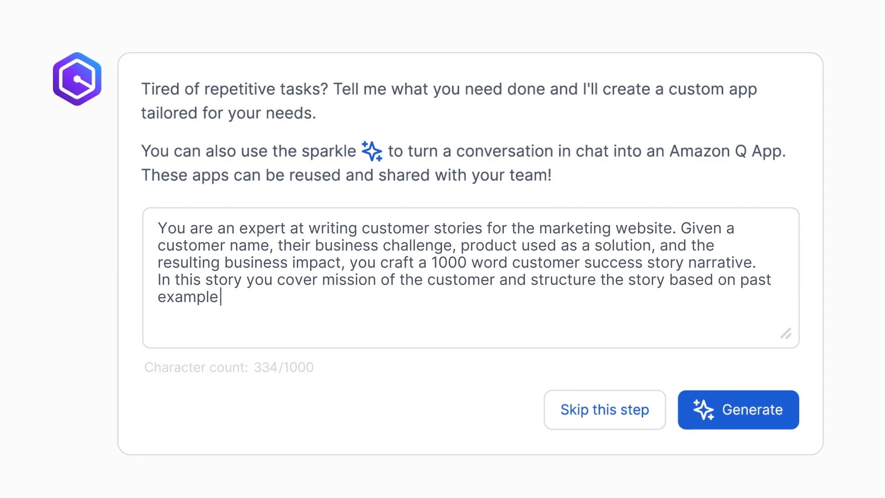
Complete the 1000-word customer success story prompt and generate the app from it
{"action": "type", "text": "s."}
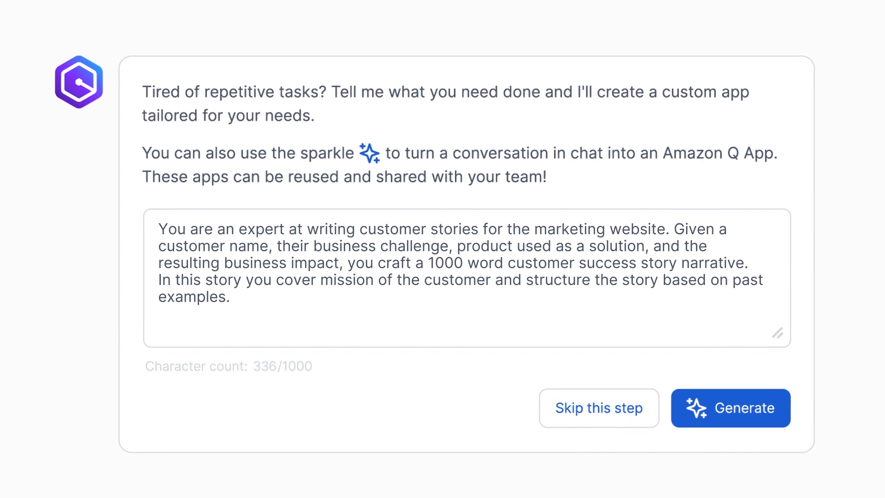
{"action": "left_click", "coordinate": [731, 407]}
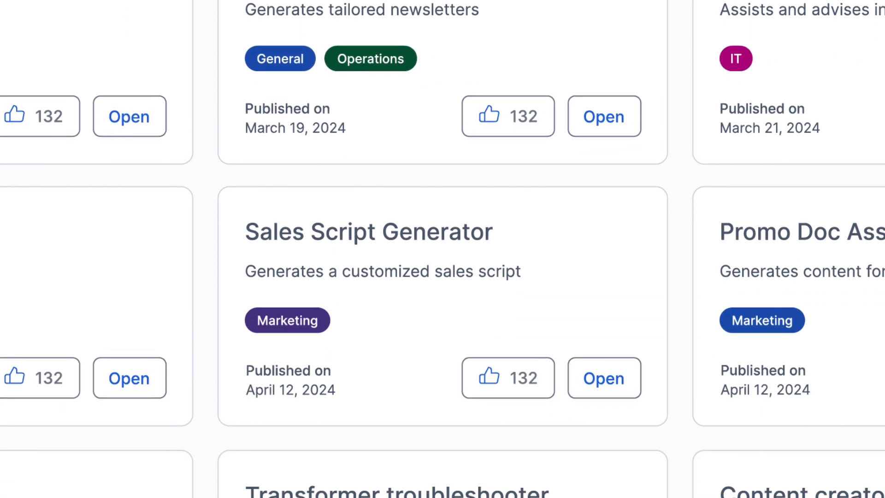
Launch the Sales Script Generator app from the Amazon Q Apps library
{"action": "left_click", "coordinate": [603, 378]}
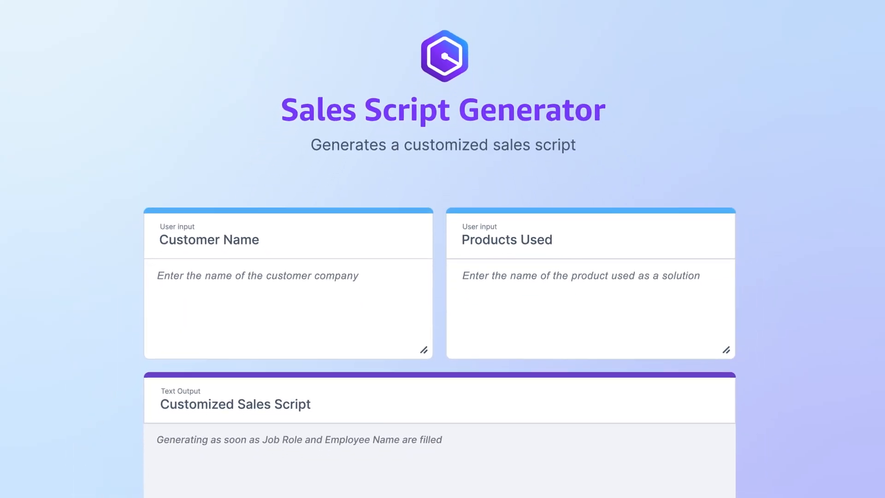